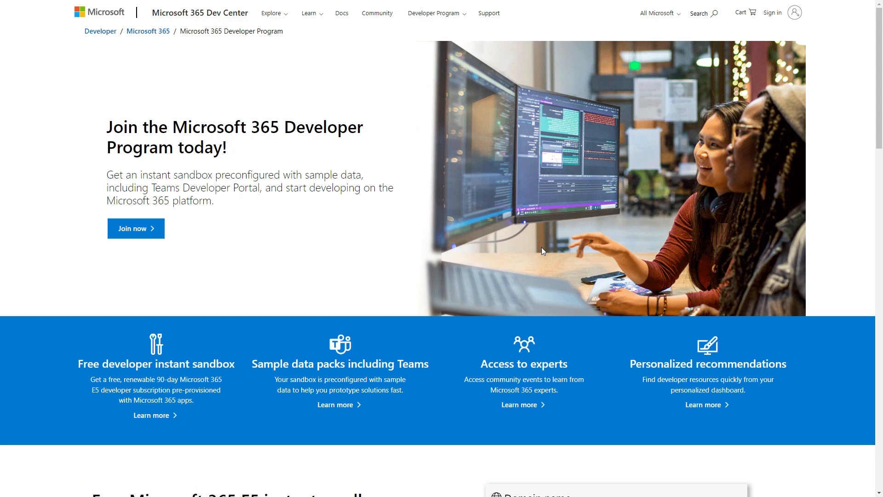
mouse_move(364, 97)
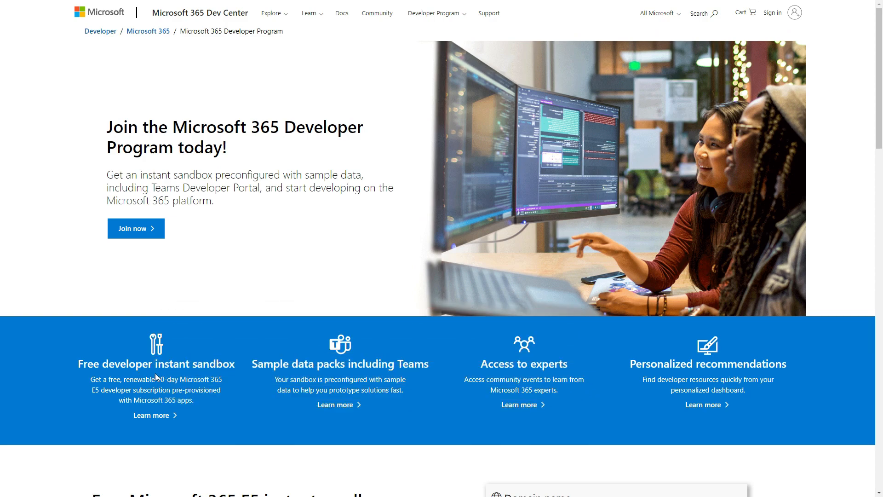
mouse_move(259, 349)
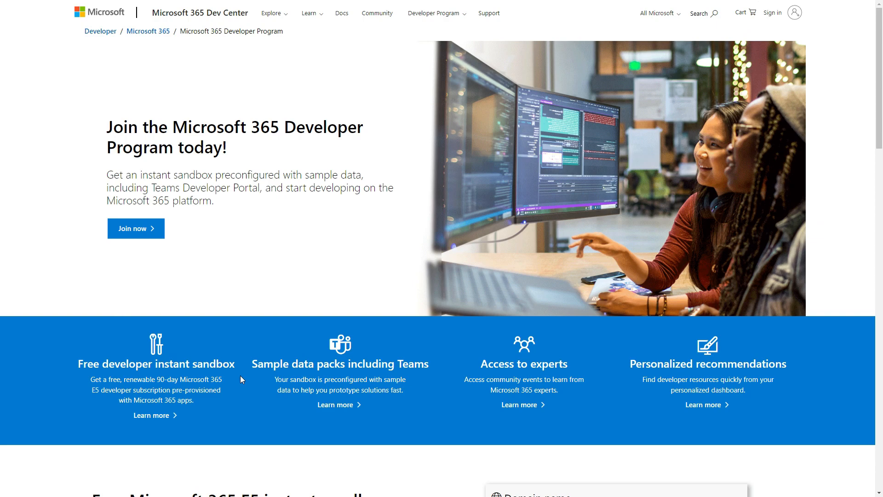
mouse_move(221, 165)
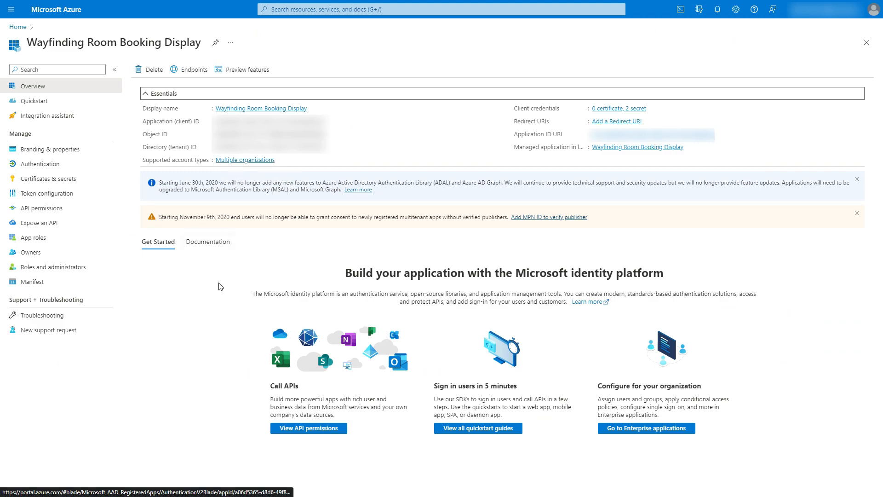
- Select the 'my profile' sample query so a GET request to /v1.0/me is ready
click(32, 237)
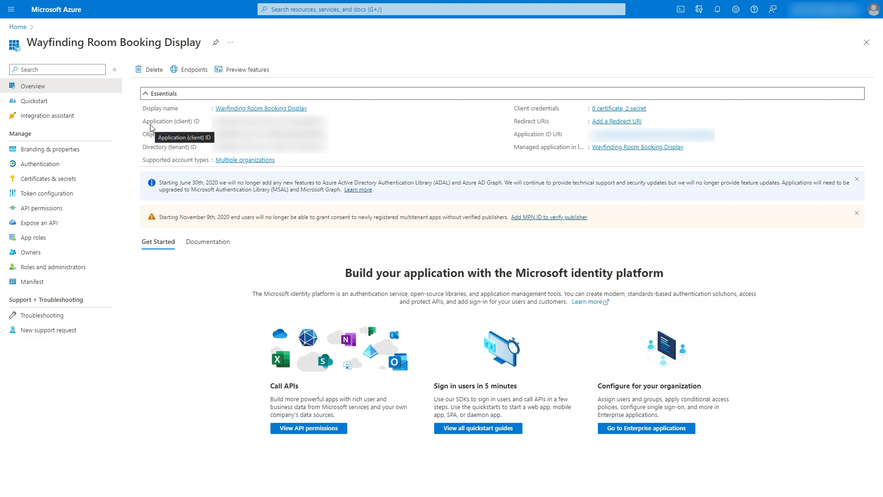
mouse_move(162, 138)
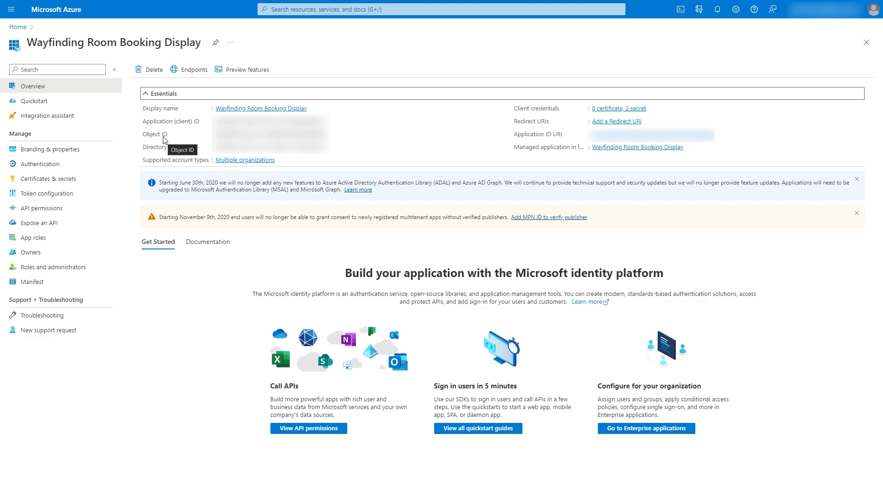
mouse_move(165, 150)
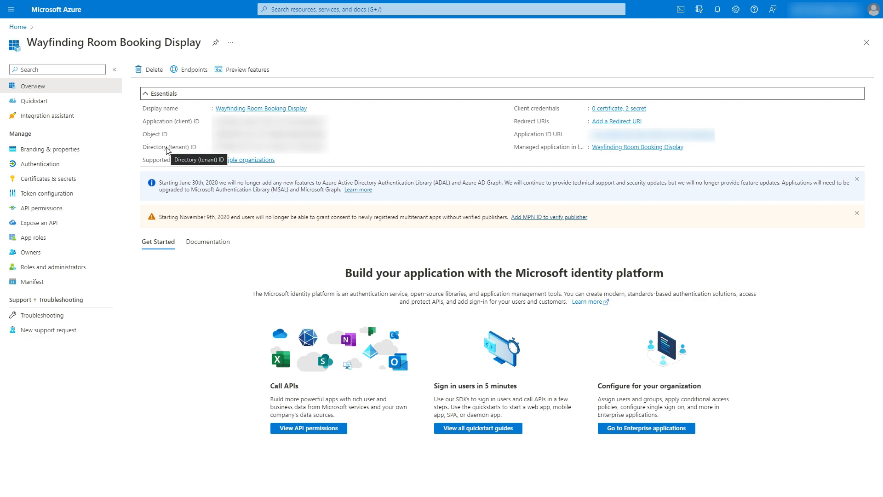
mouse_move(182, 154)
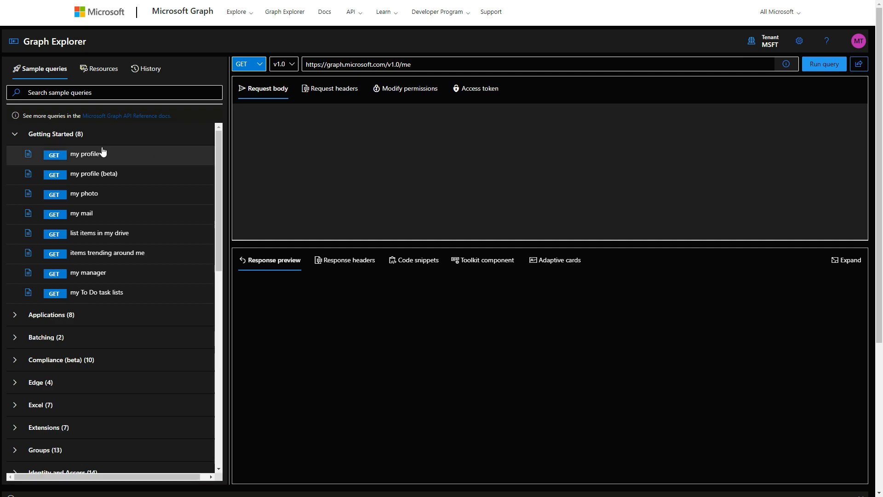
mouse_move(419, 61)
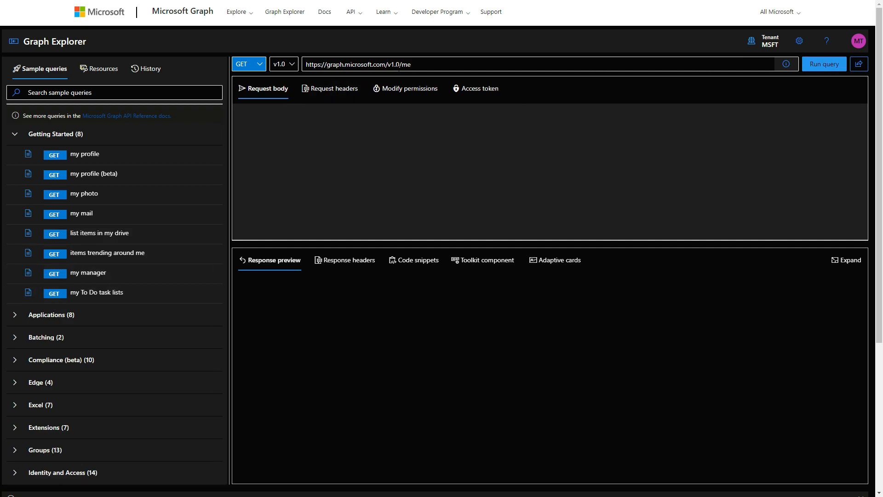
- Run the /me query, get the OK 200 profile response, and show the Access token tab
click(823, 63)
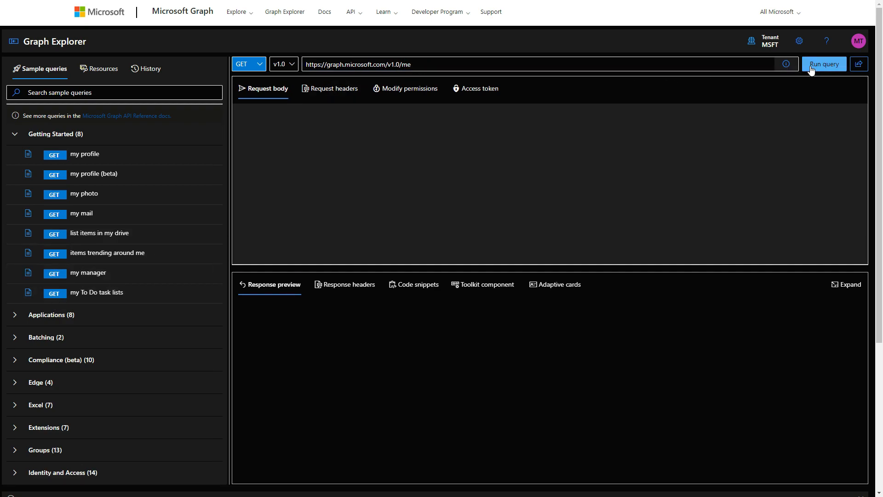
click(823, 63)
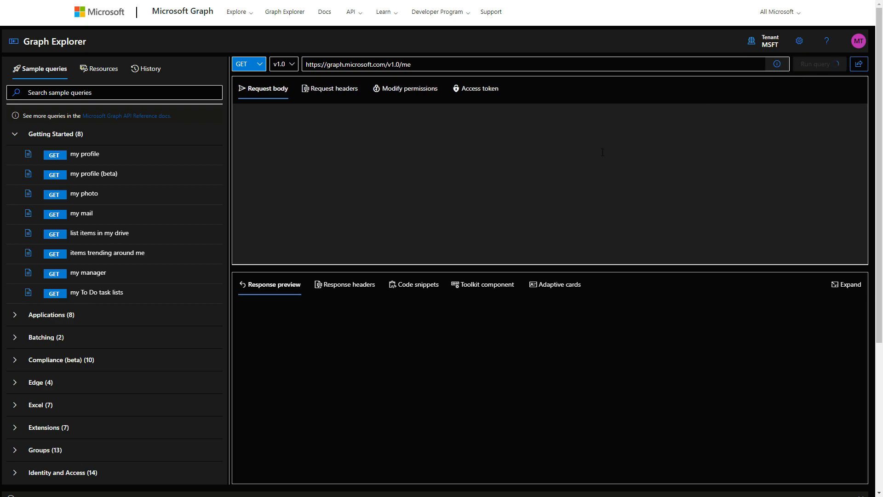
click(823, 64)
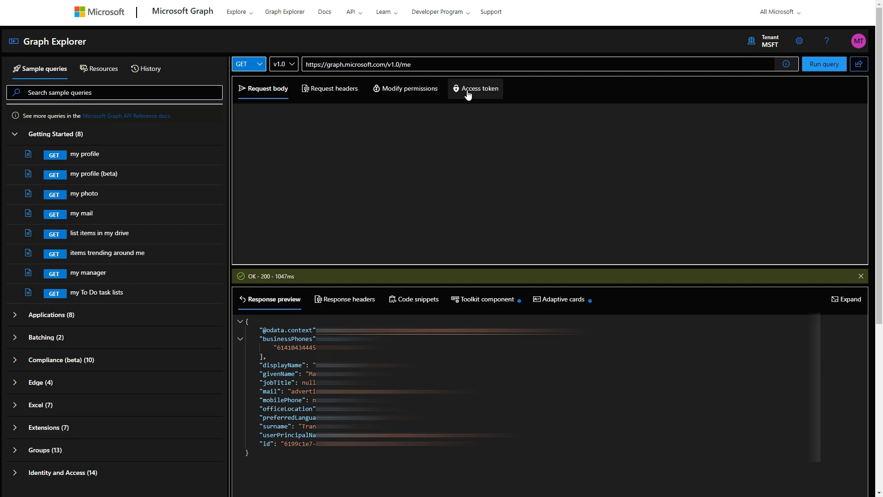
click(479, 88)
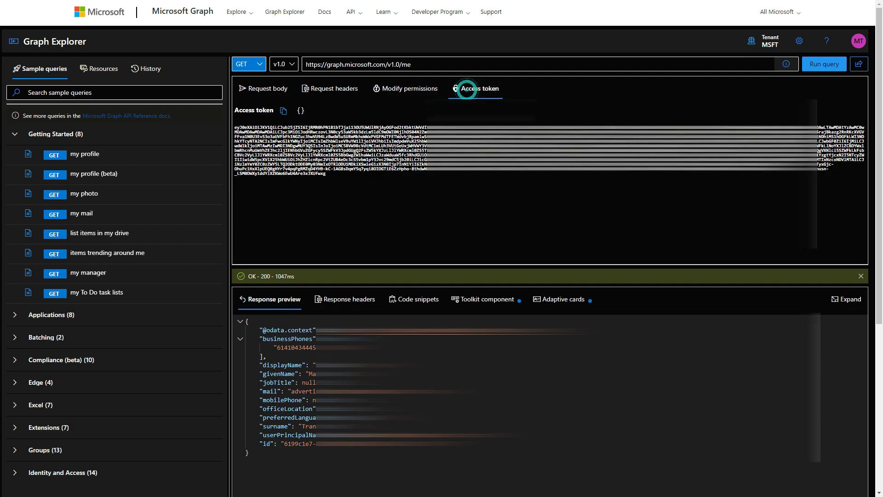